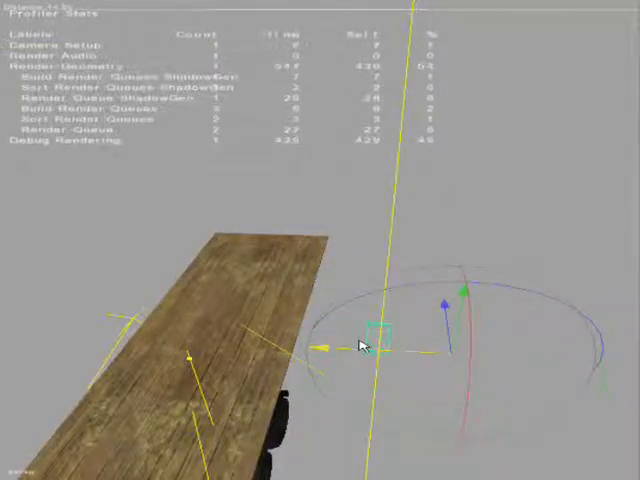
# - Orbit the viewport to check the wheel collision shape sits aligned beneath the wooden deck from the side
pyautogui.moveTo(360, 344); pyautogui.dragTo(104, 312)
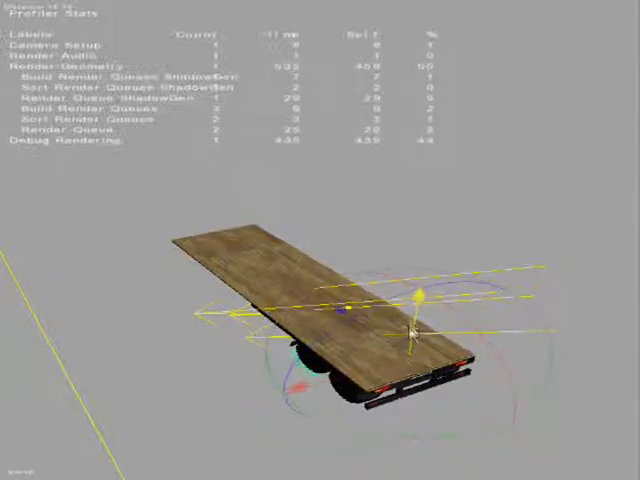
pyautogui.moveTo(344, 304); pyautogui.dragTo(464, 290)
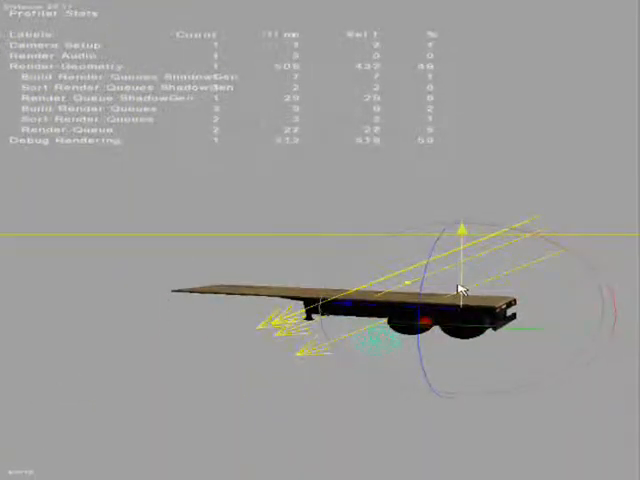